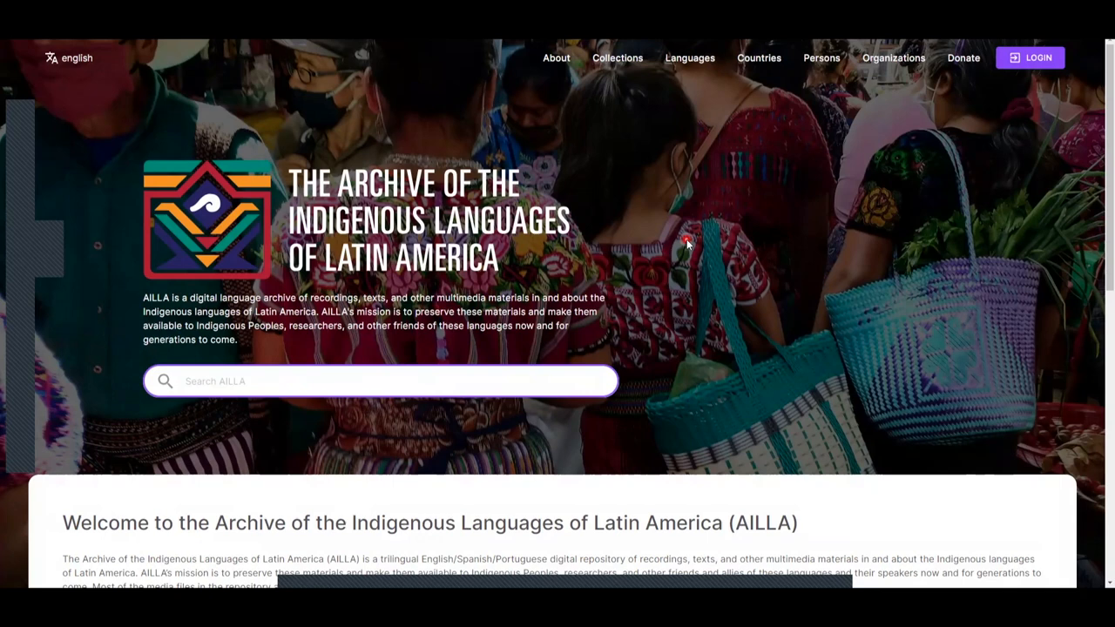
mouse_move(993, 60)
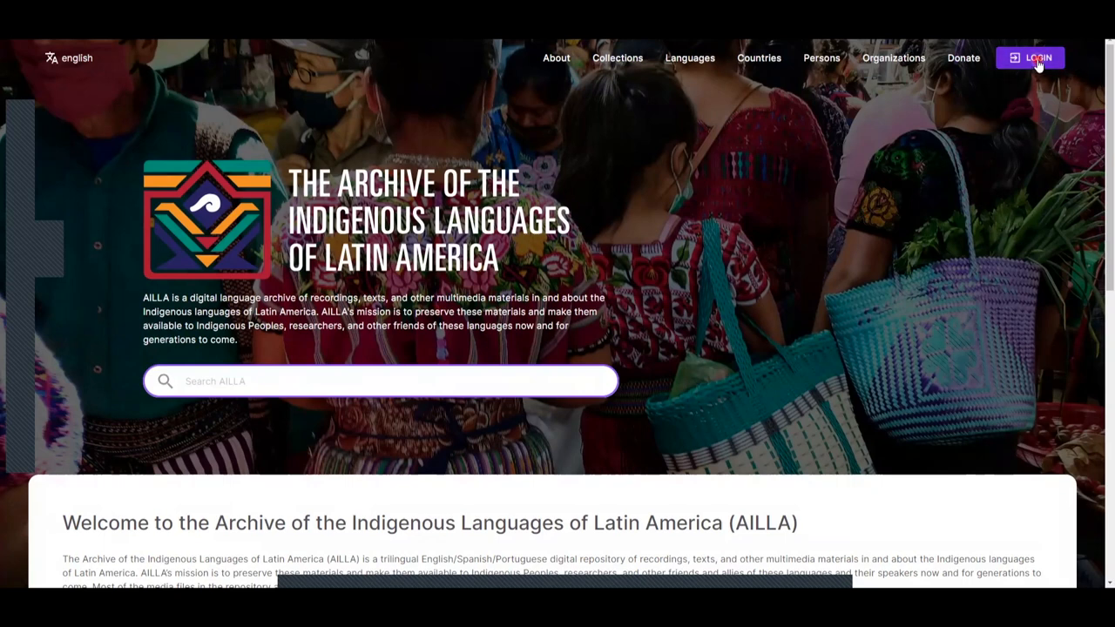
Step: Go to the AILLA login page via the top-right LOGIN button
click(1036, 57)
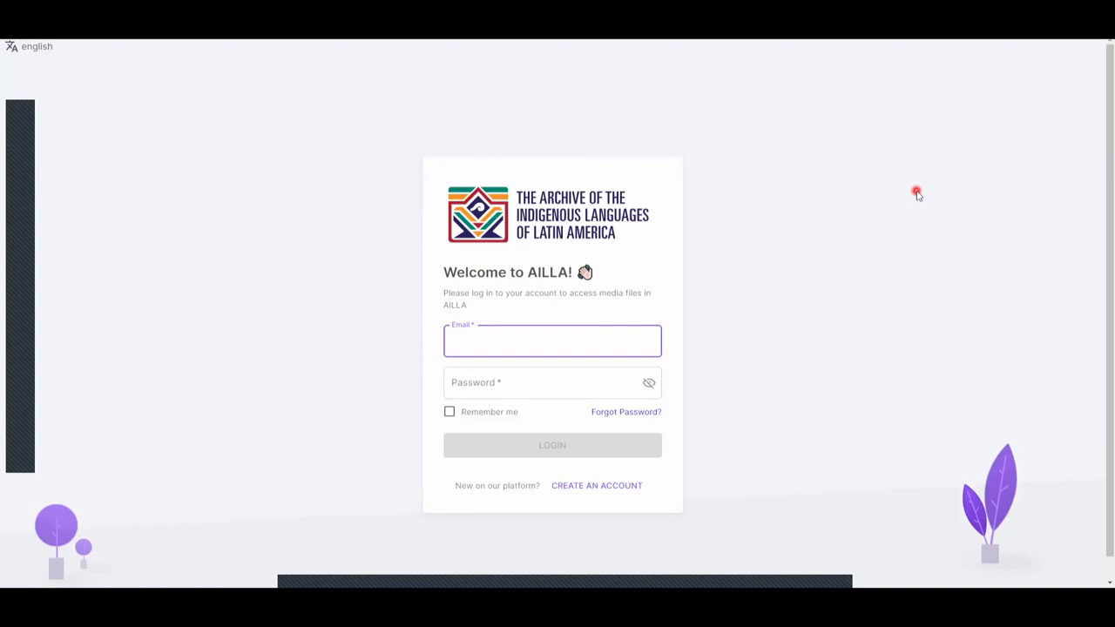
Step: Open the Create an Account registration form from the login page
click(552, 342)
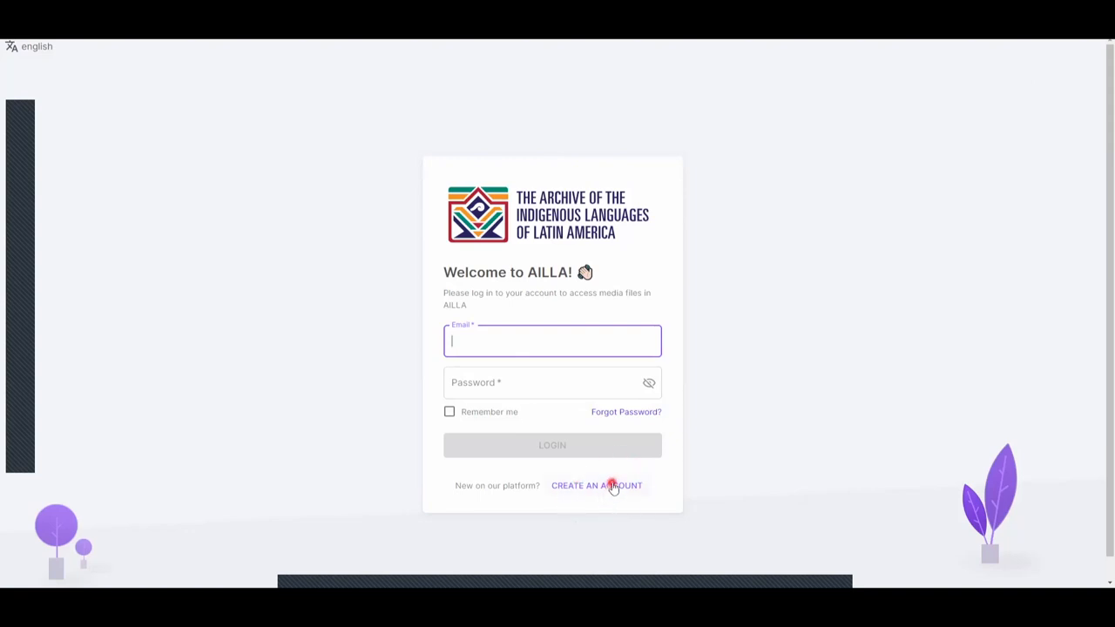
click(597, 486)
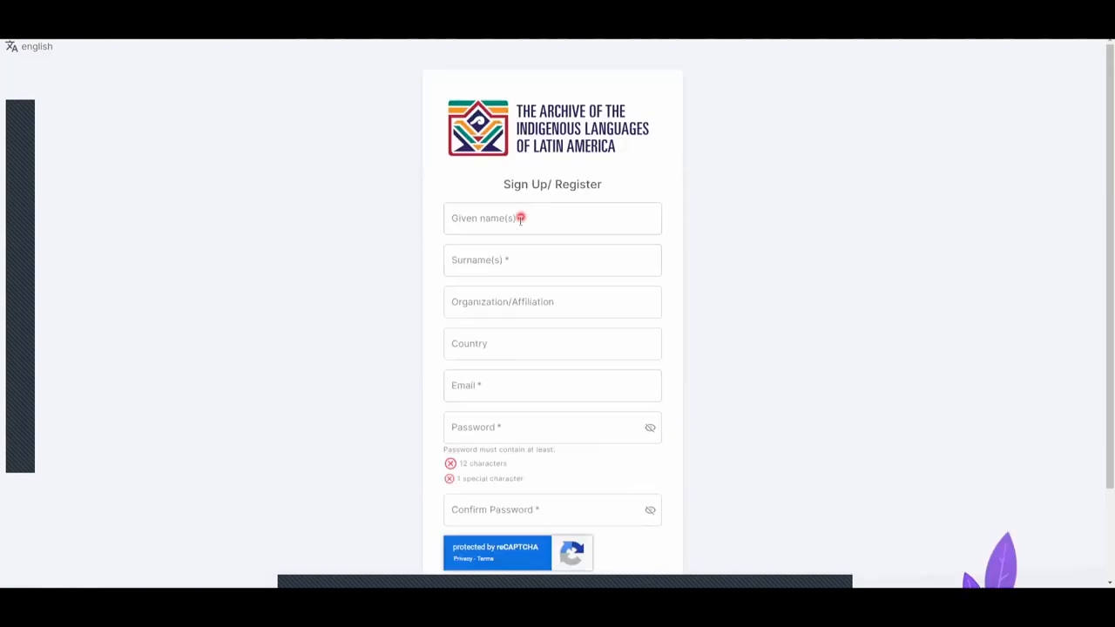
Step: Fill in the name (Smith), affiliation UT Austin, country USA, and start the email
click(519, 219)
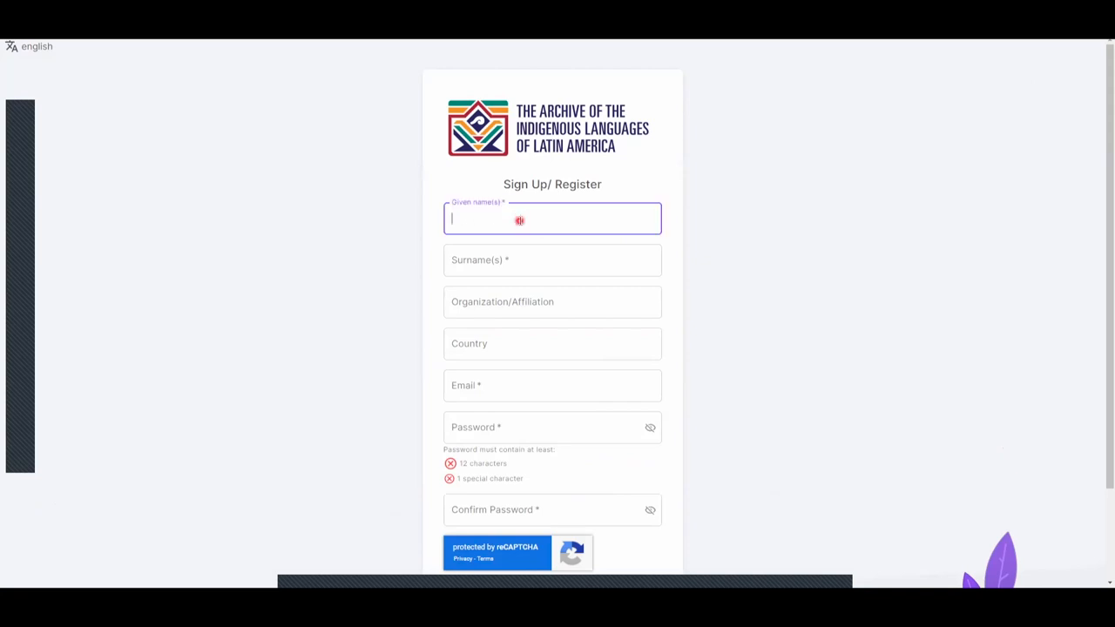
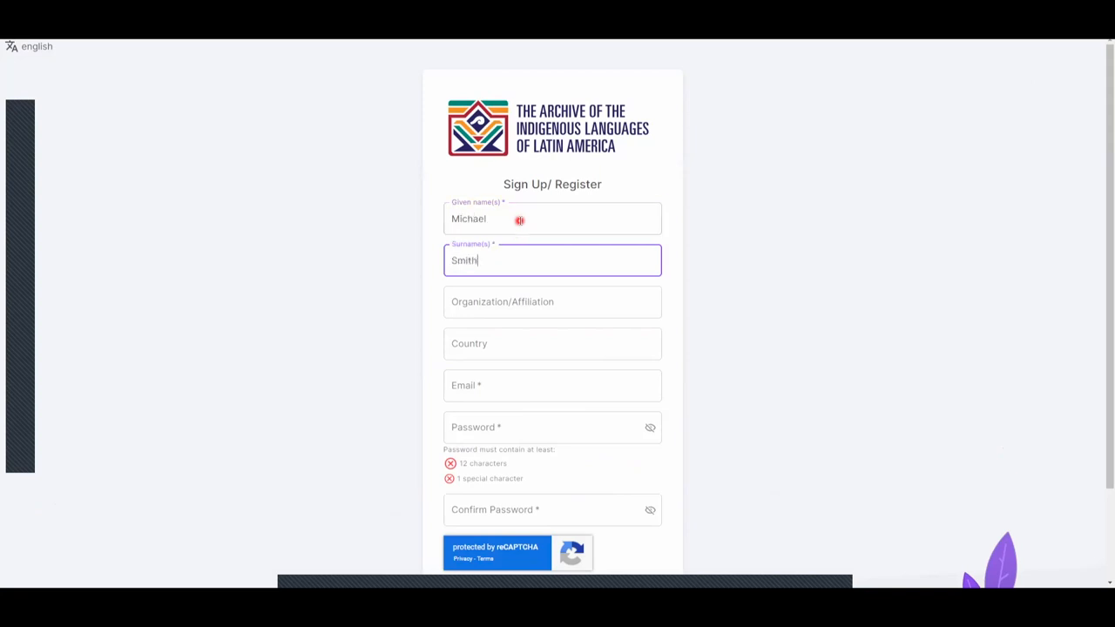
click(552, 302)
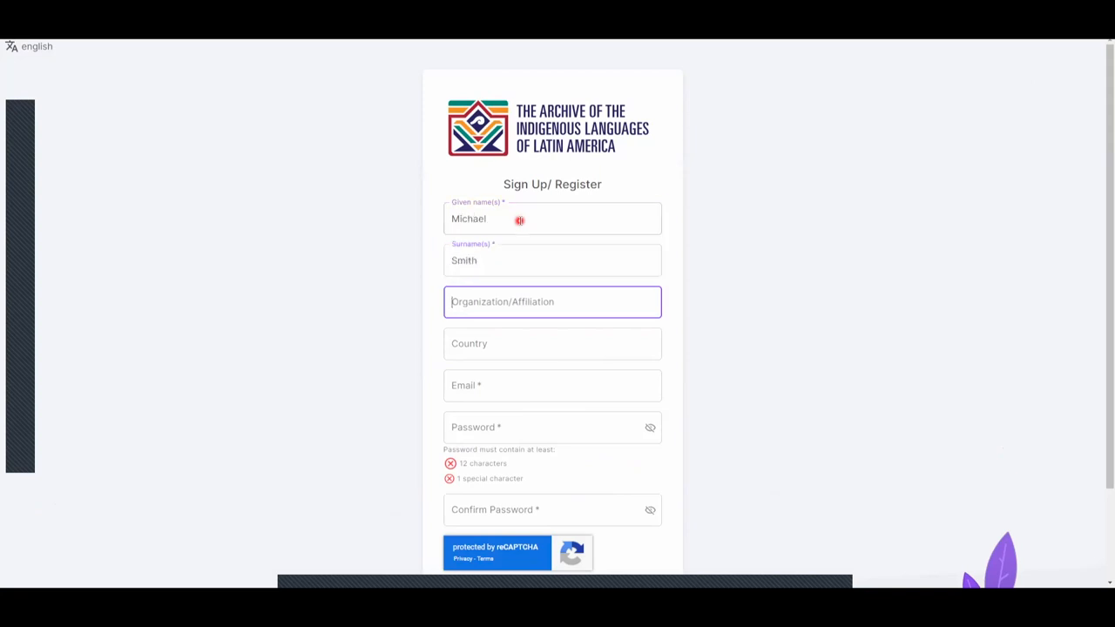
text(UT Austin)
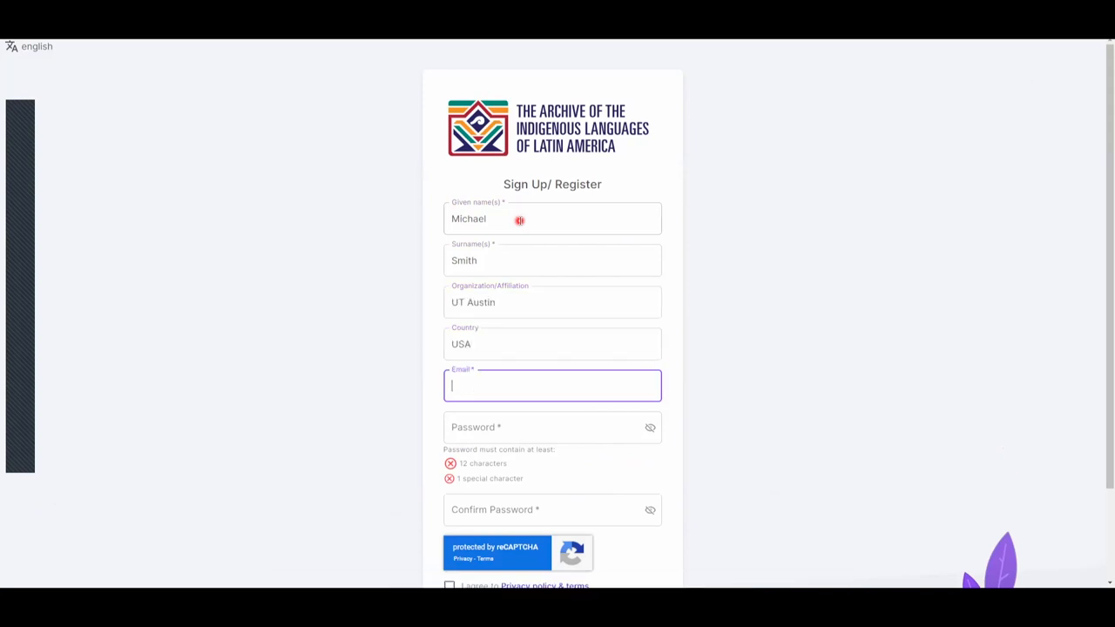
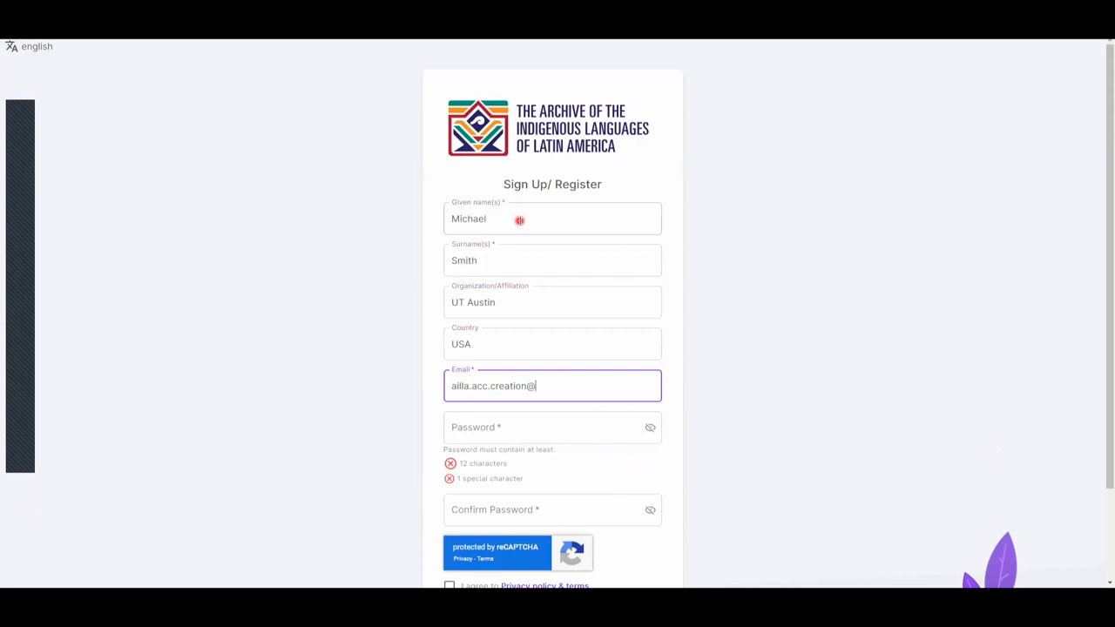
Step: Finish the email and enter the password and its confirmation
click(553, 428)
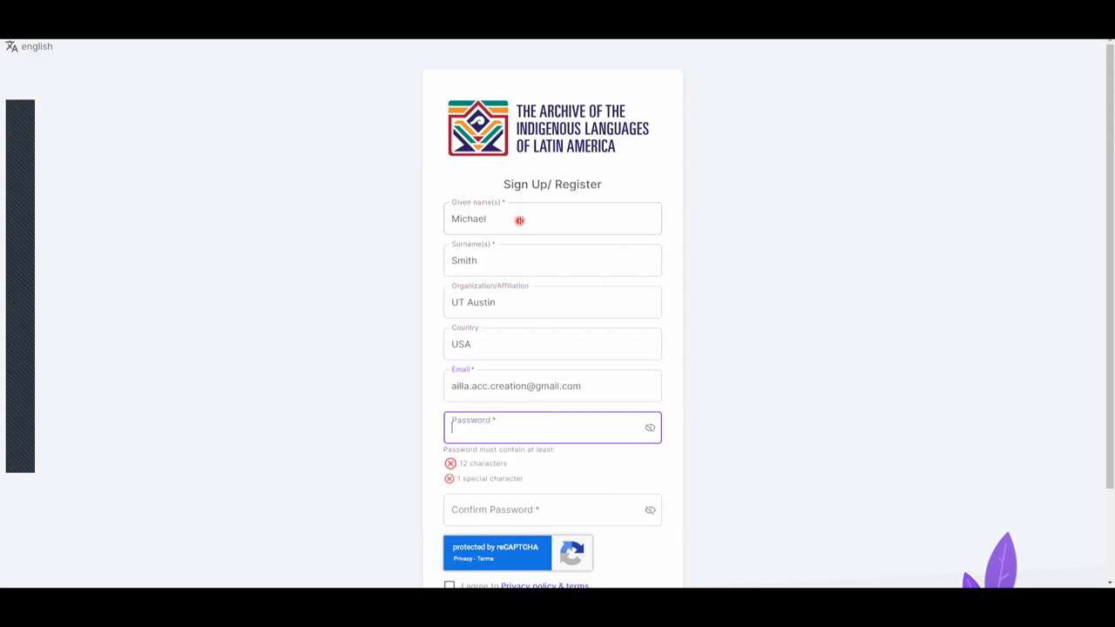
click(553, 427)
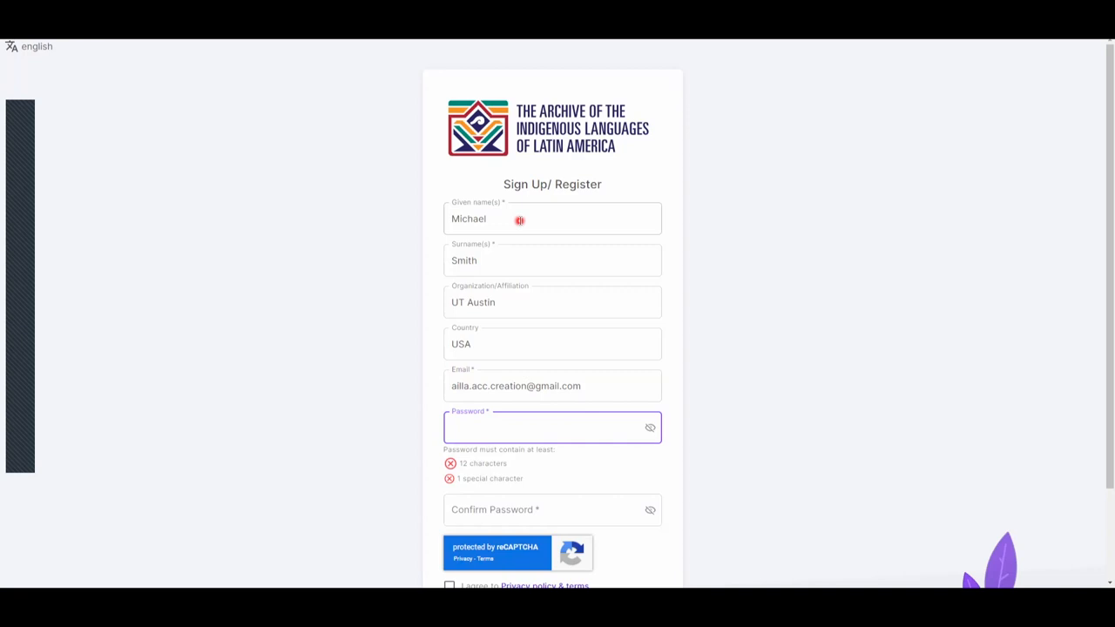
text(•)
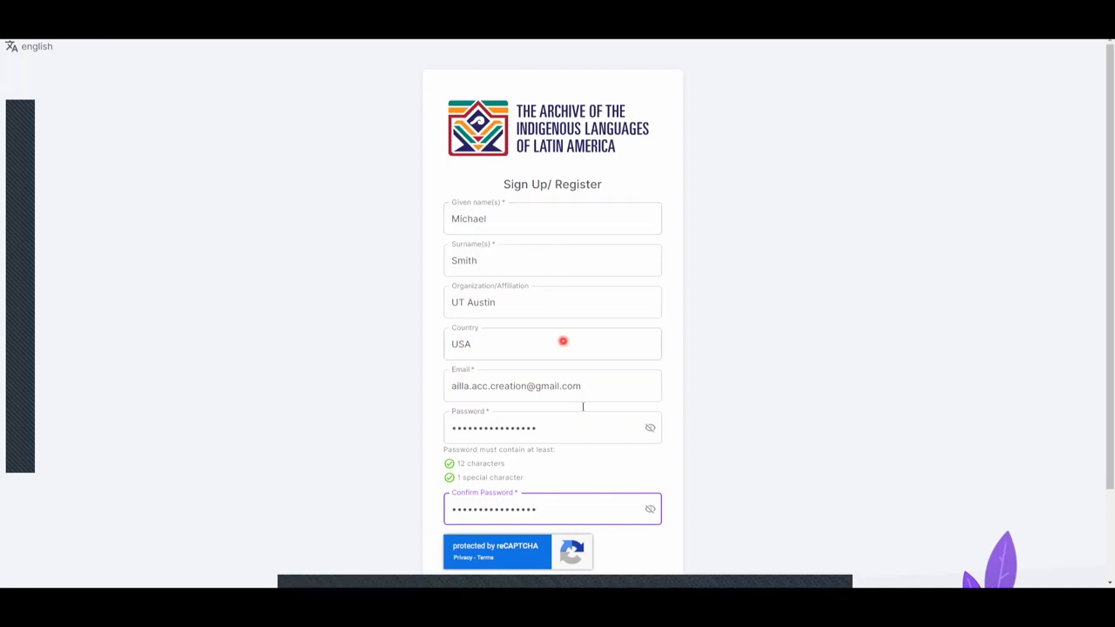
Step: Agree to the privacy policy and terms, then submit the sign-up form
scroll(down, 3)
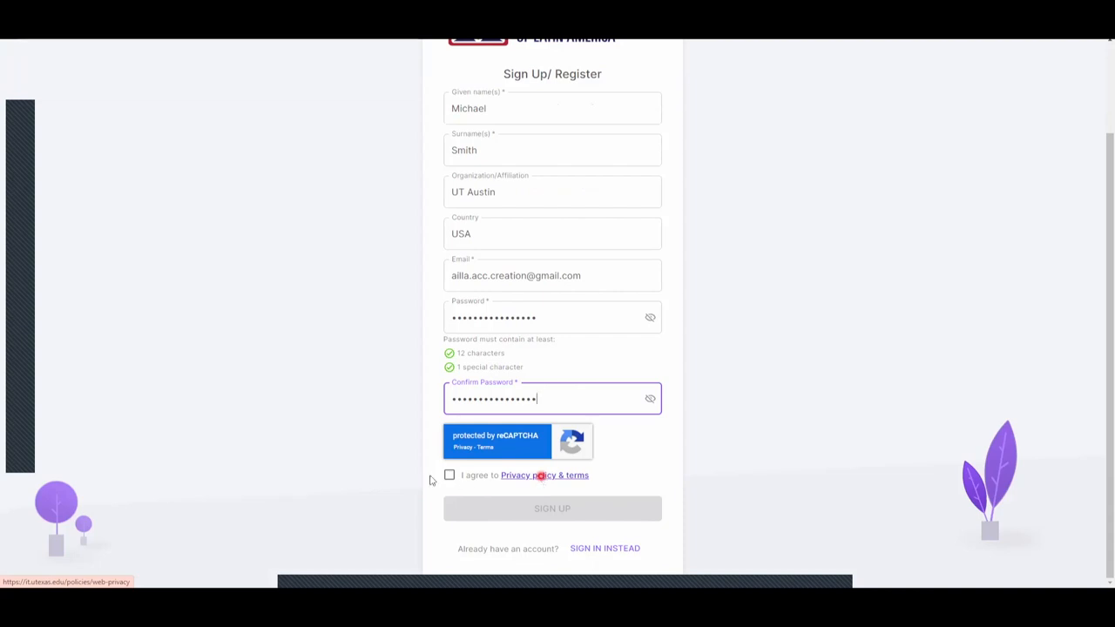
click(450, 475)
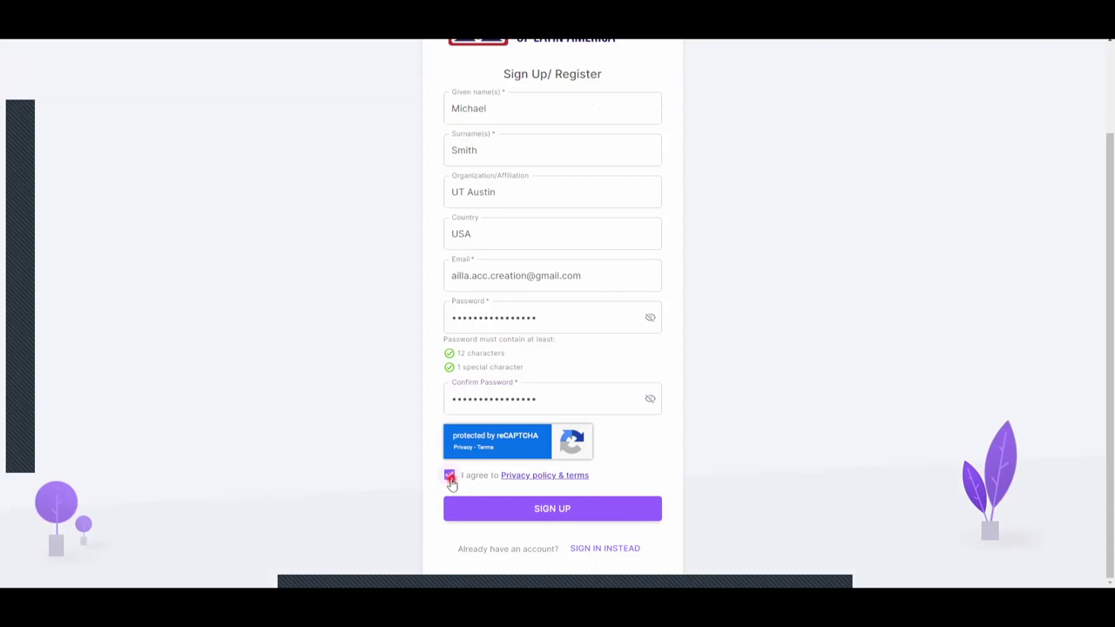
click(449, 476)
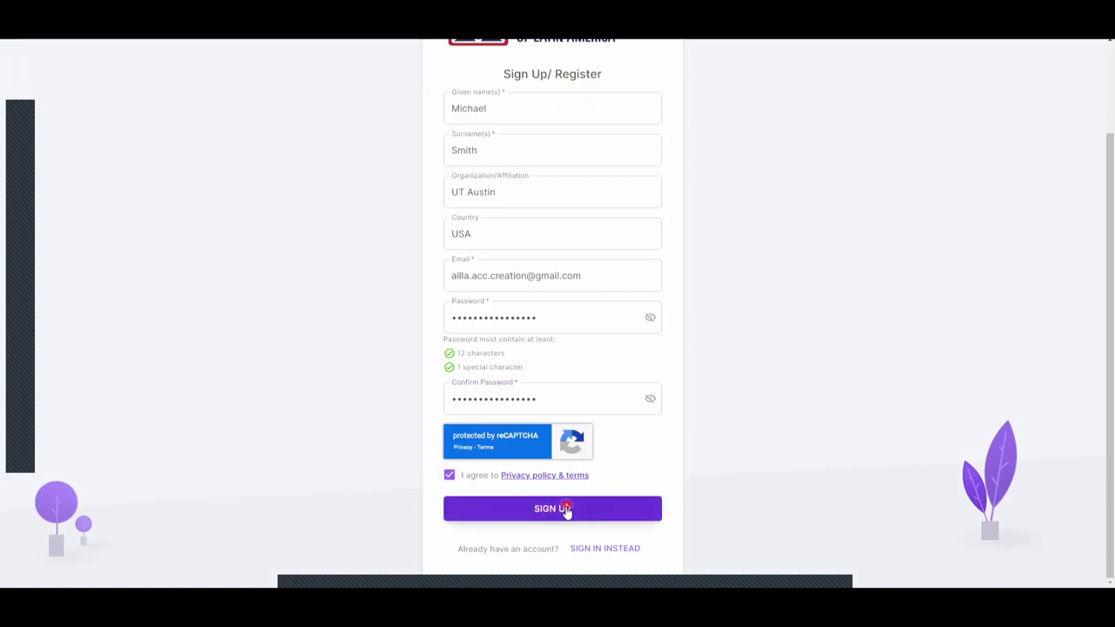
click(552, 509)
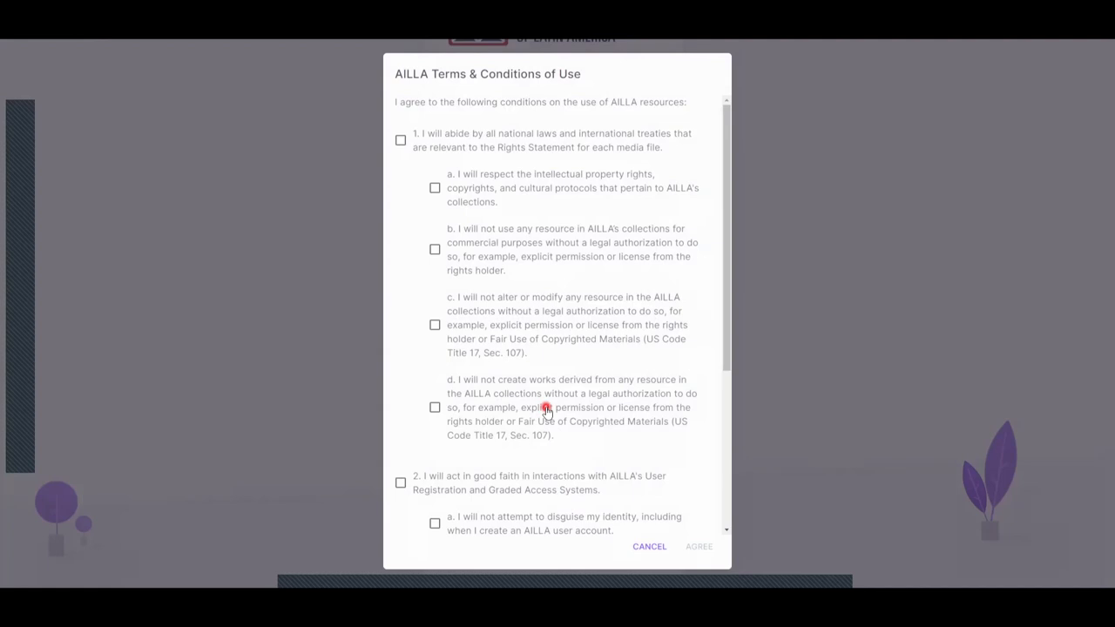
mouse_move(425, 201)
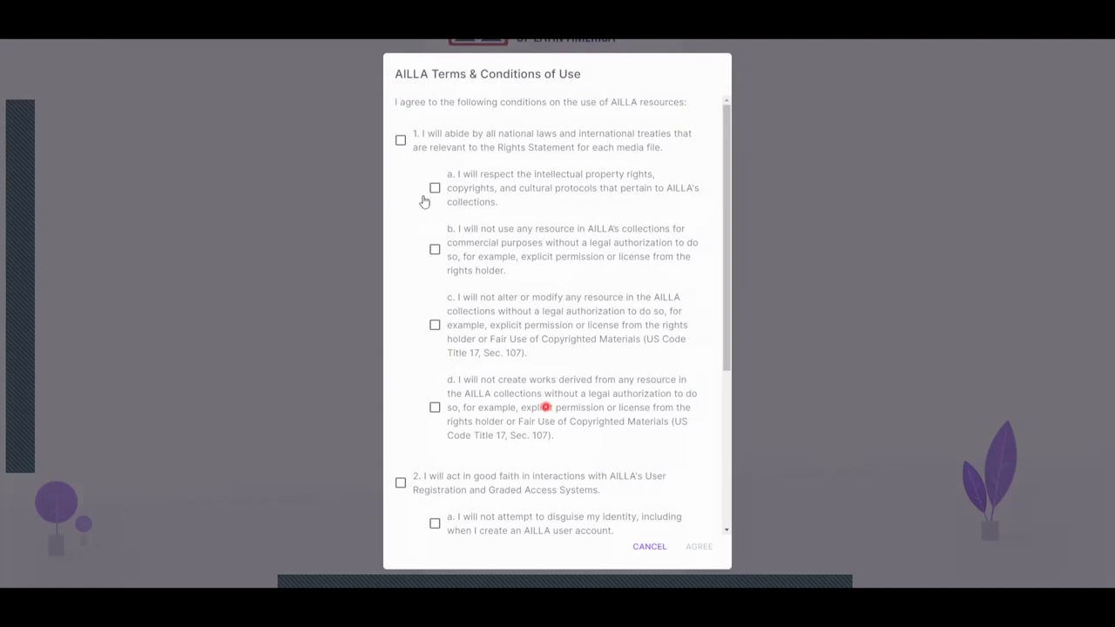
Step: Accept the intellectual property, good-faith, anonymity and citation conditions, then agree to all terms
click(400, 140)
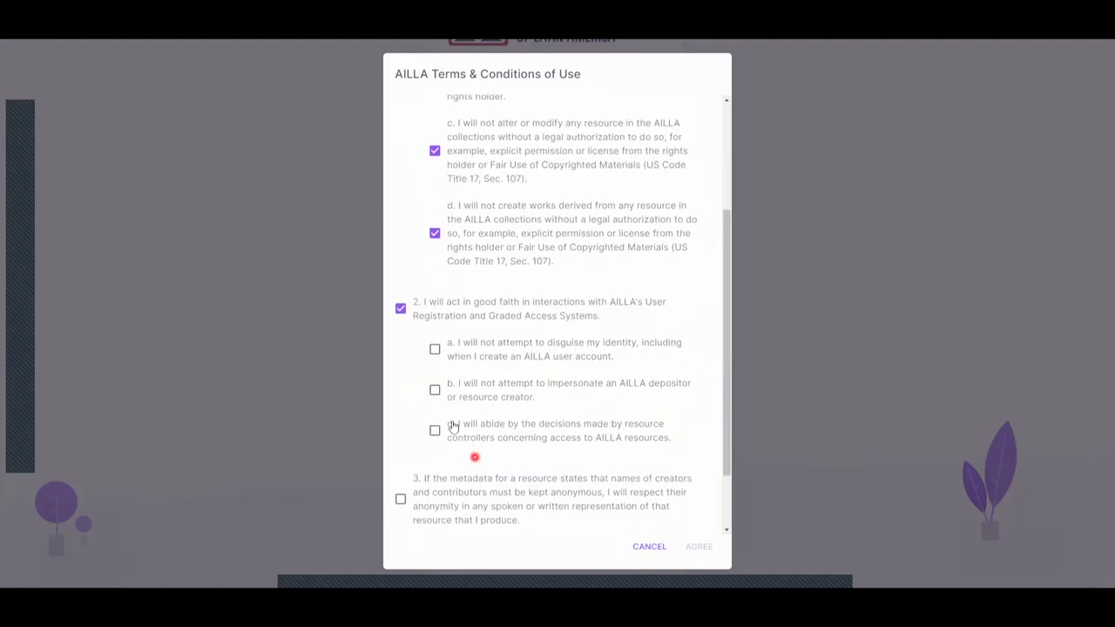
click(434, 430)
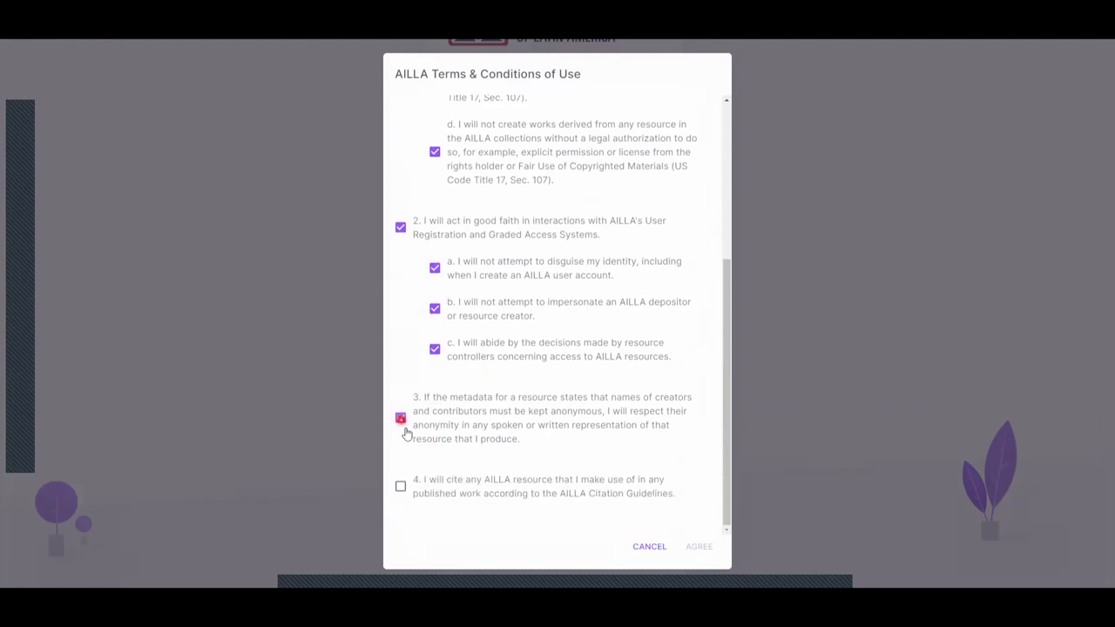
click(400, 486)
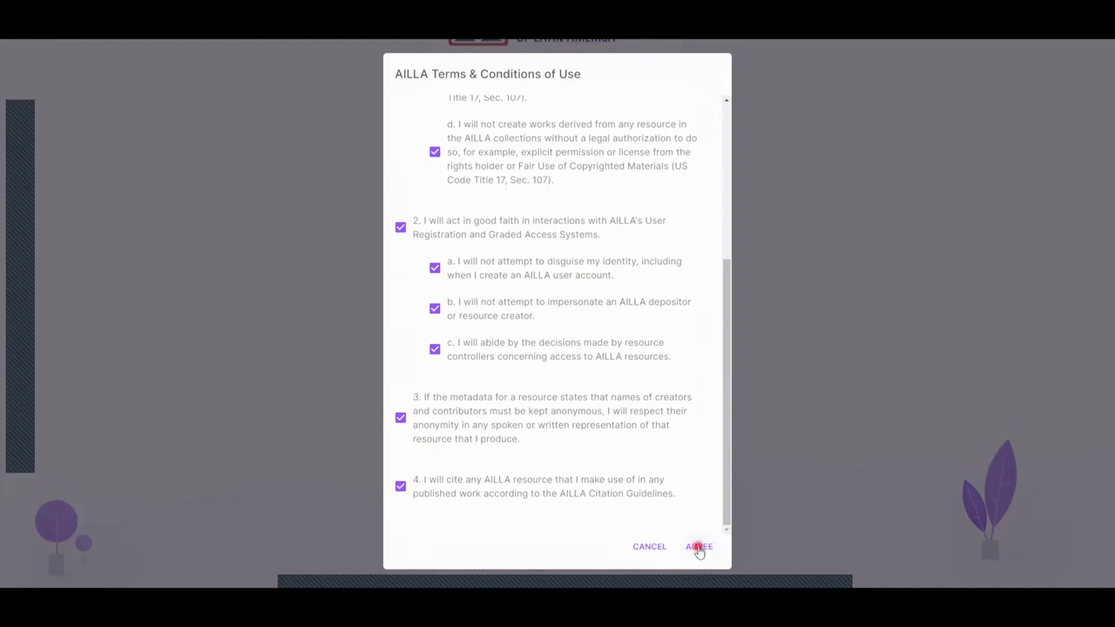
click(700, 546)
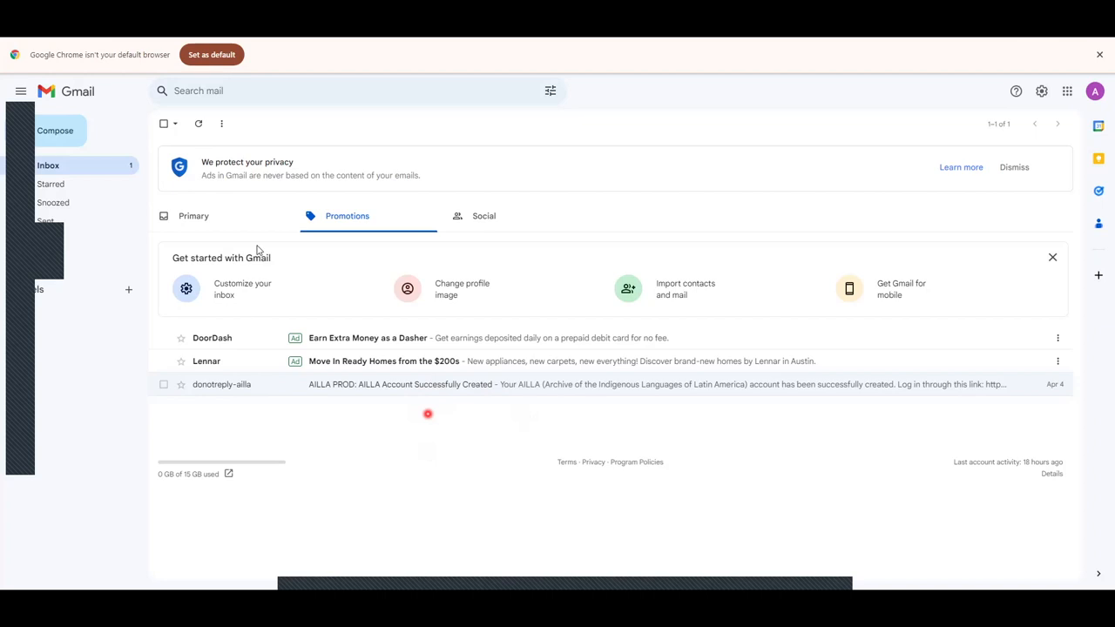
mouse_move(384, 391)
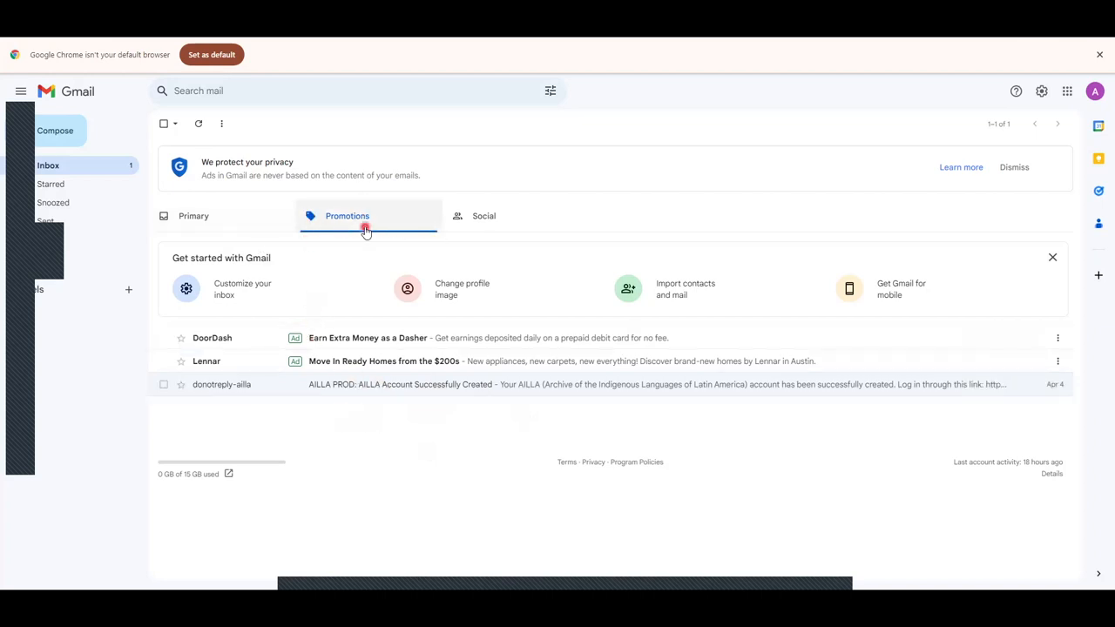
mouse_move(372, 374)
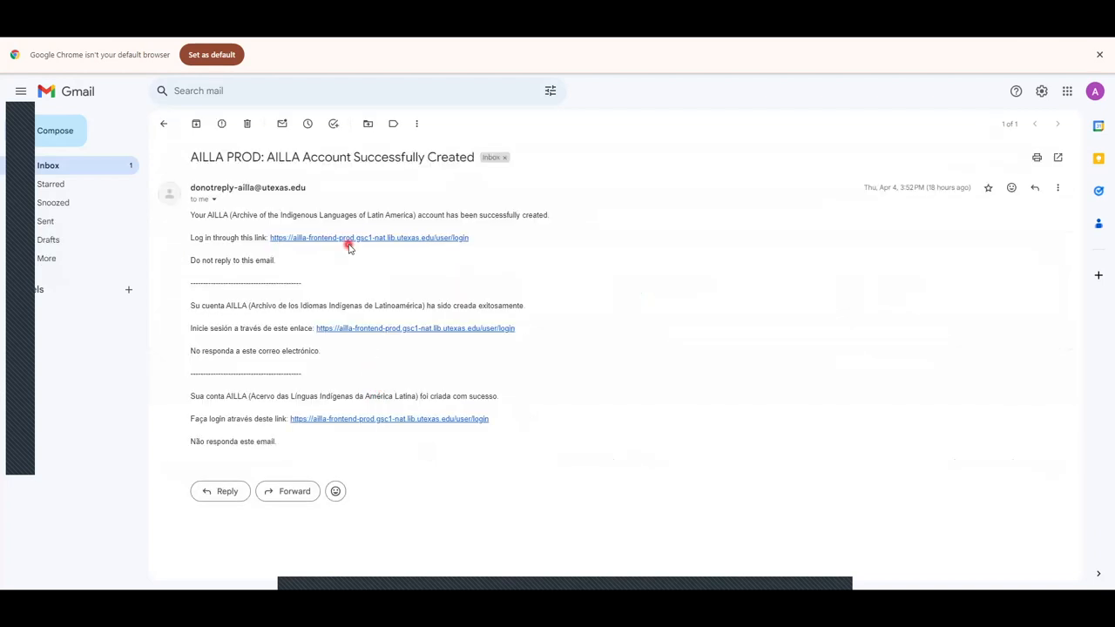
Step: Follow the 'Log in through this link' URL in the AILLA account email
click(350, 246)
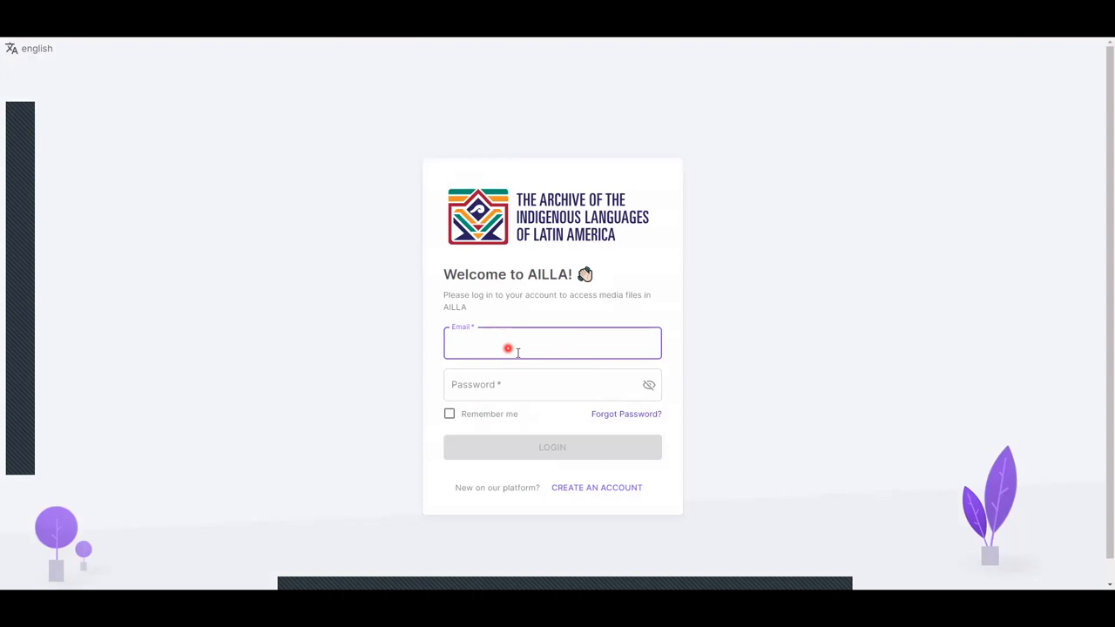
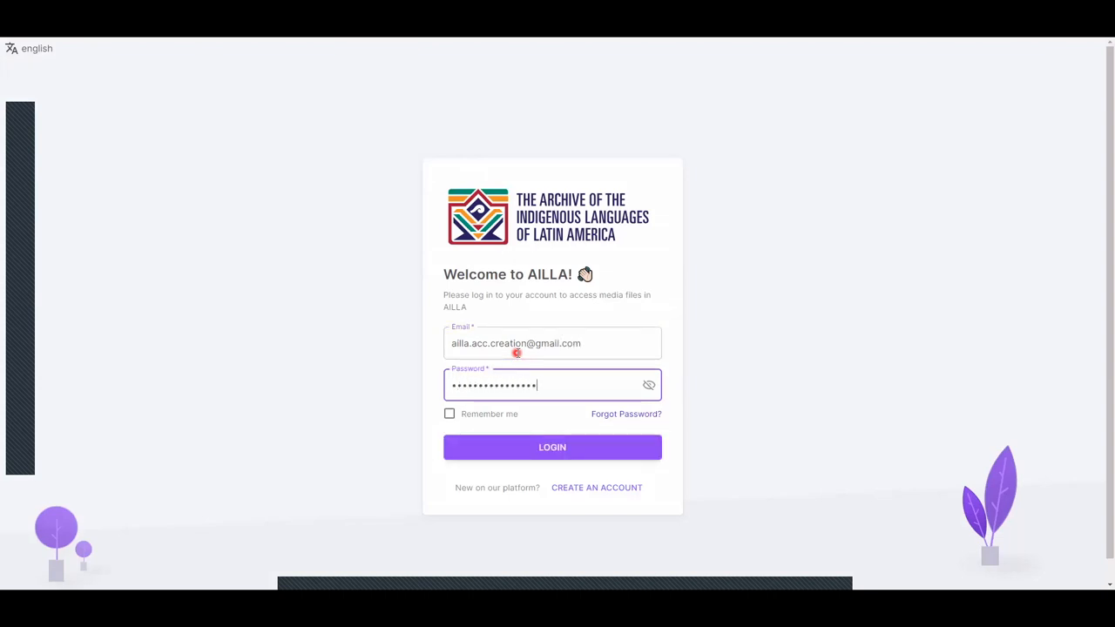
Step: Sign in with the new account's Gmail address and password
click(552, 448)
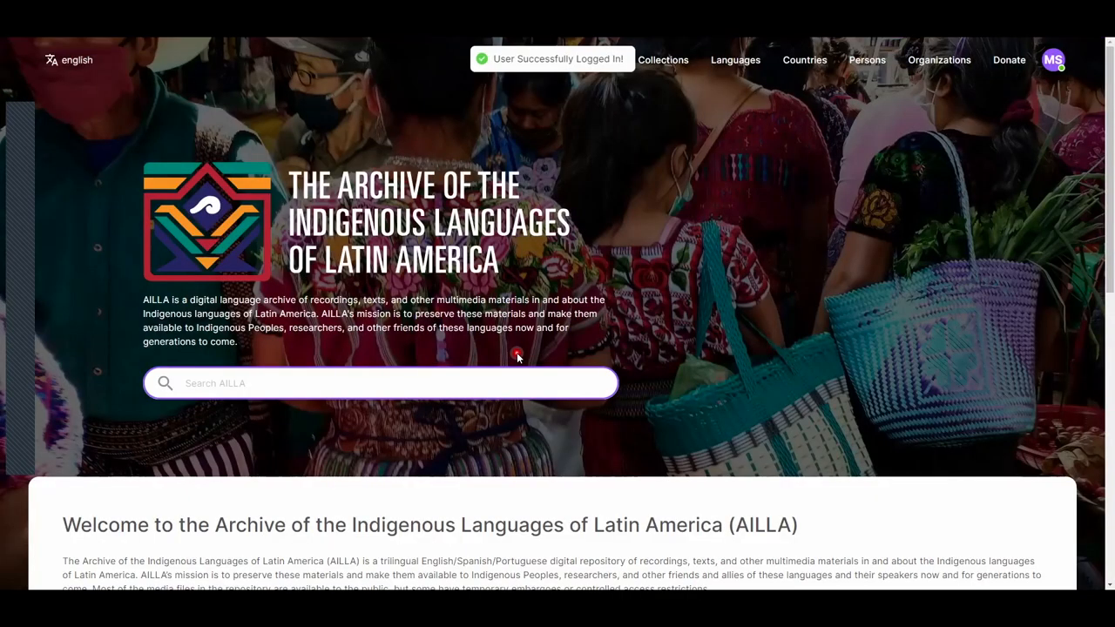
mouse_move(549, 350)
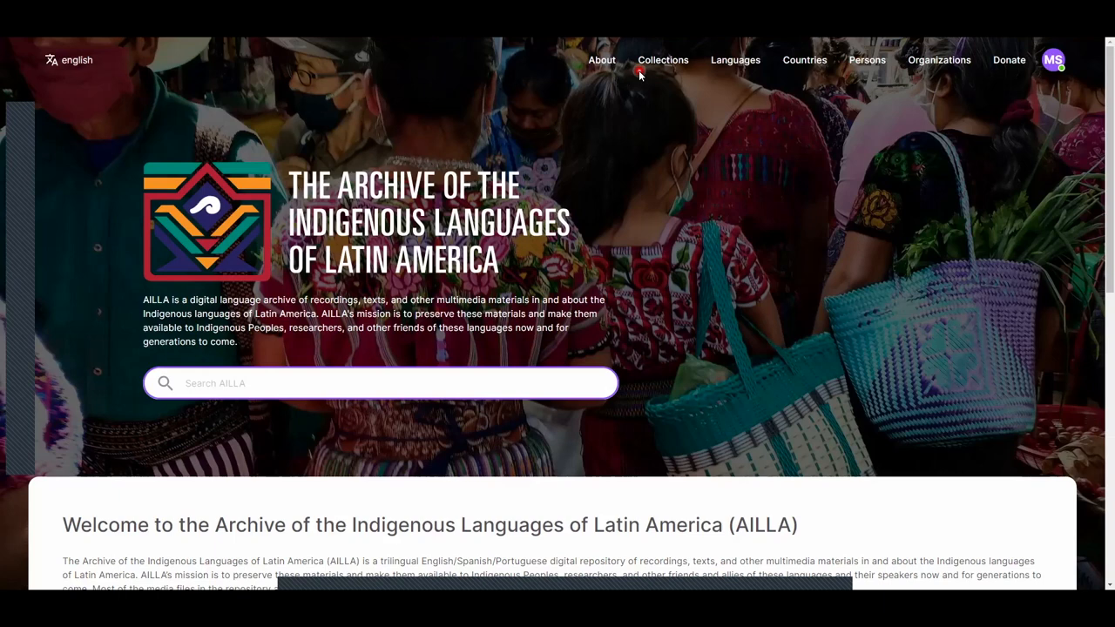
mouse_move(638, 79)
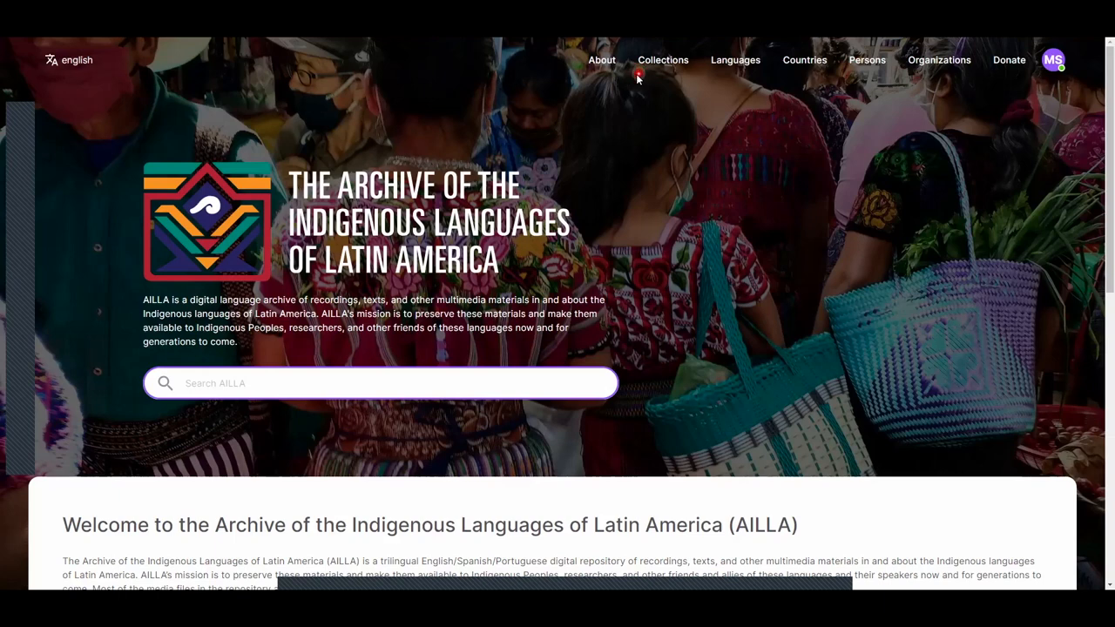
mouse_move(451, 165)
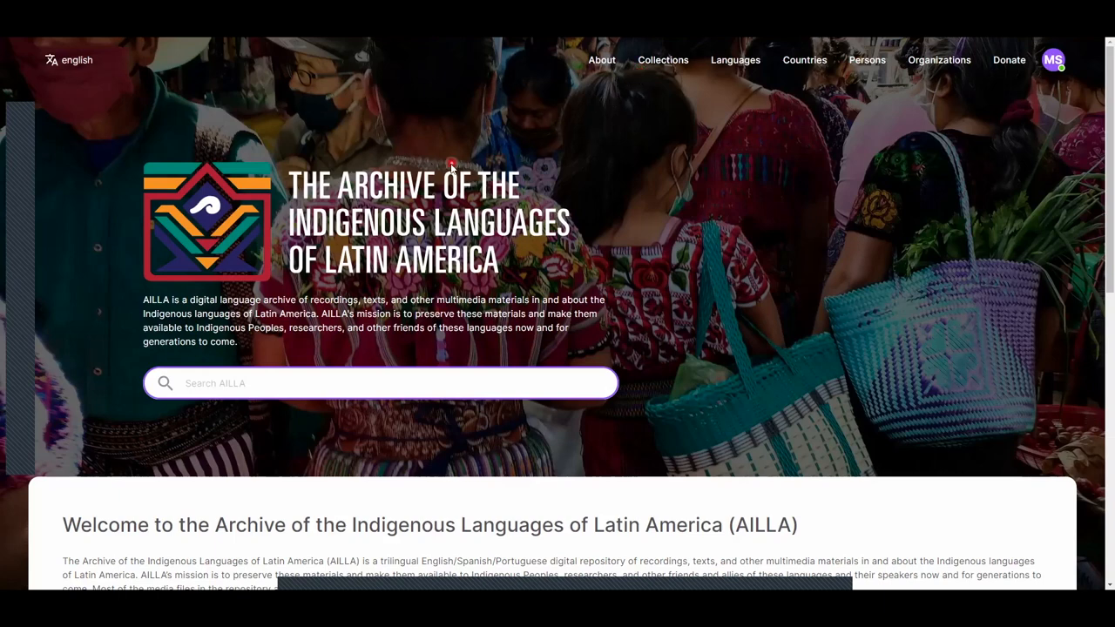